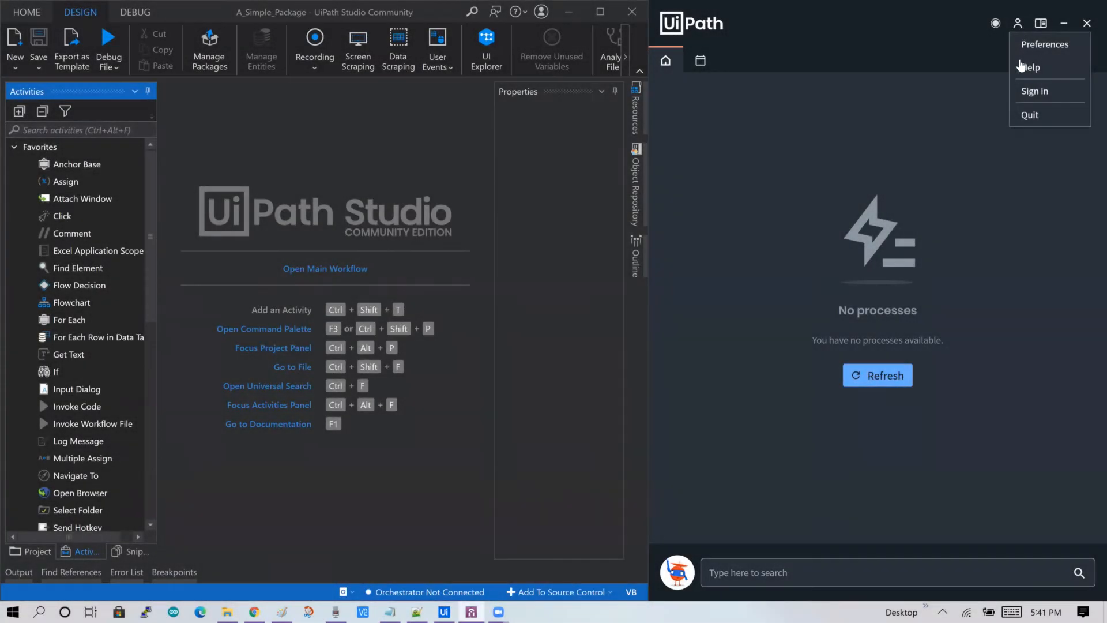
- Check the Orchestrator connection settings in Assistant preferences, then close them
left_click(1045, 45)
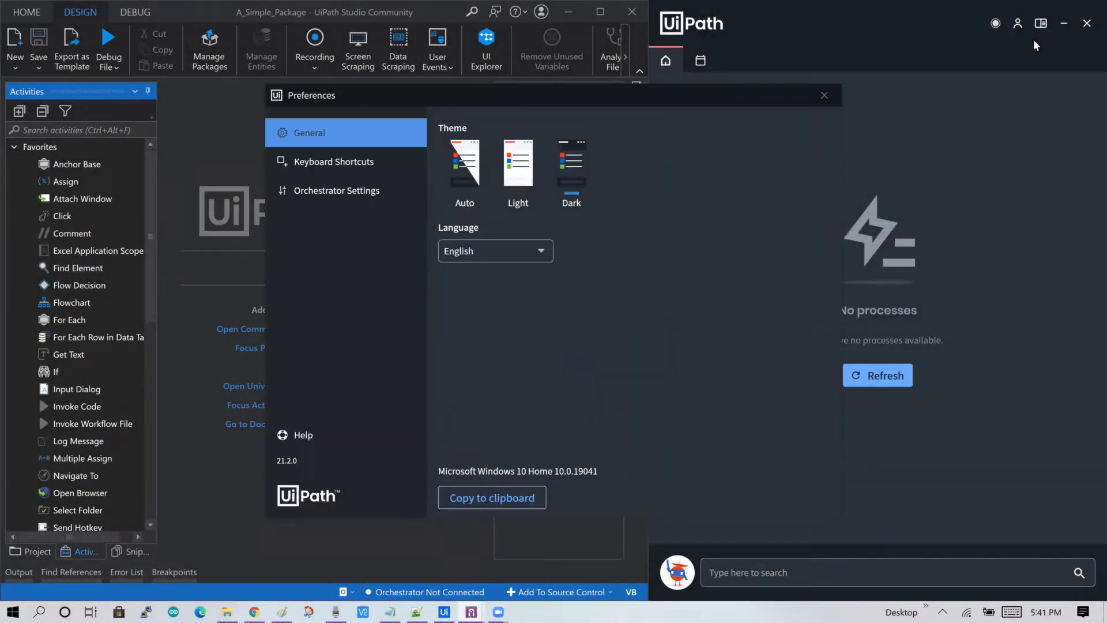
left_click(336, 190)
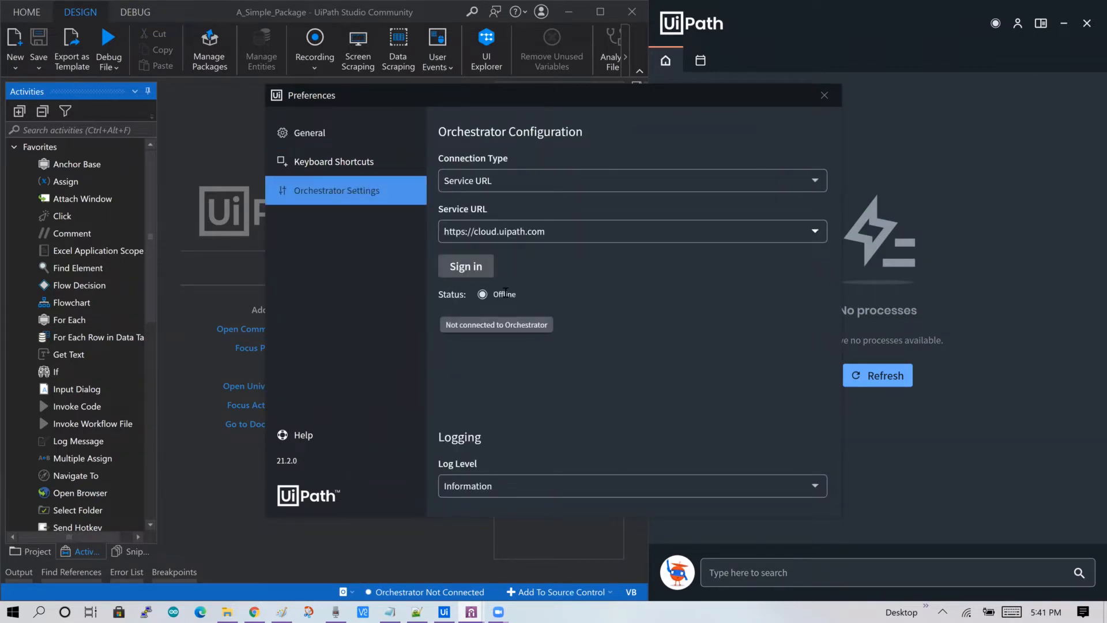
mouse_move(505, 296)
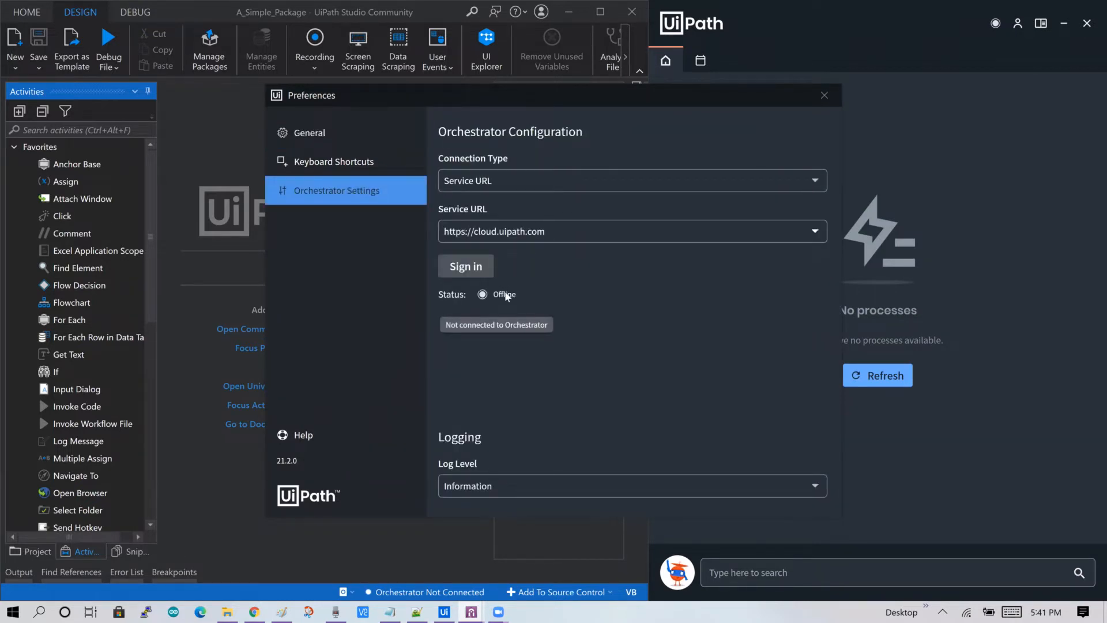
left_click(823, 95)
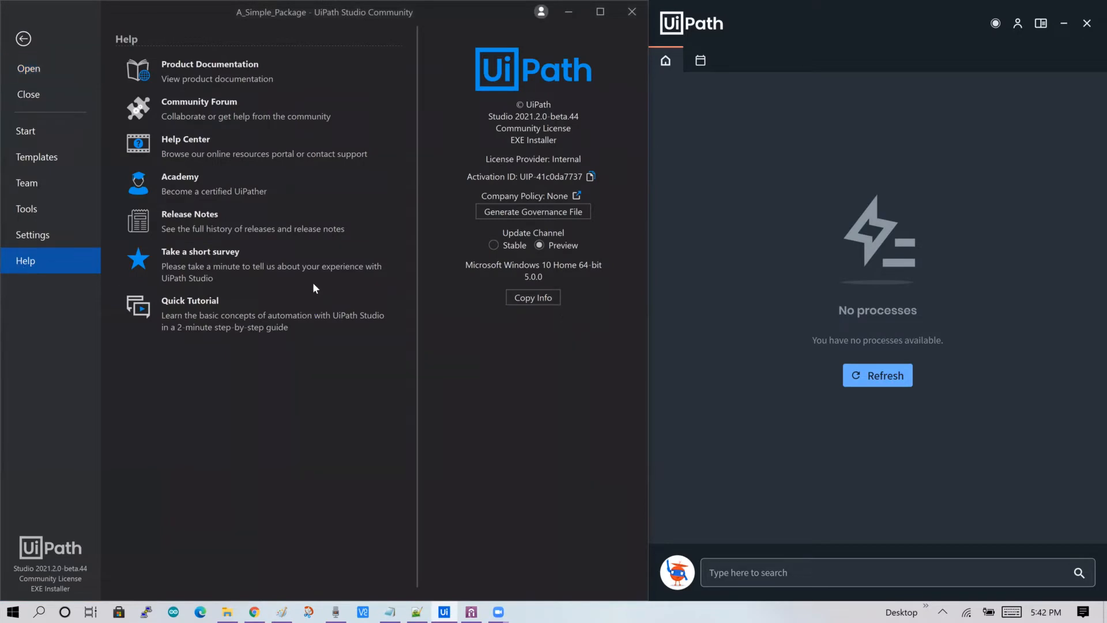
mouse_move(577, 137)
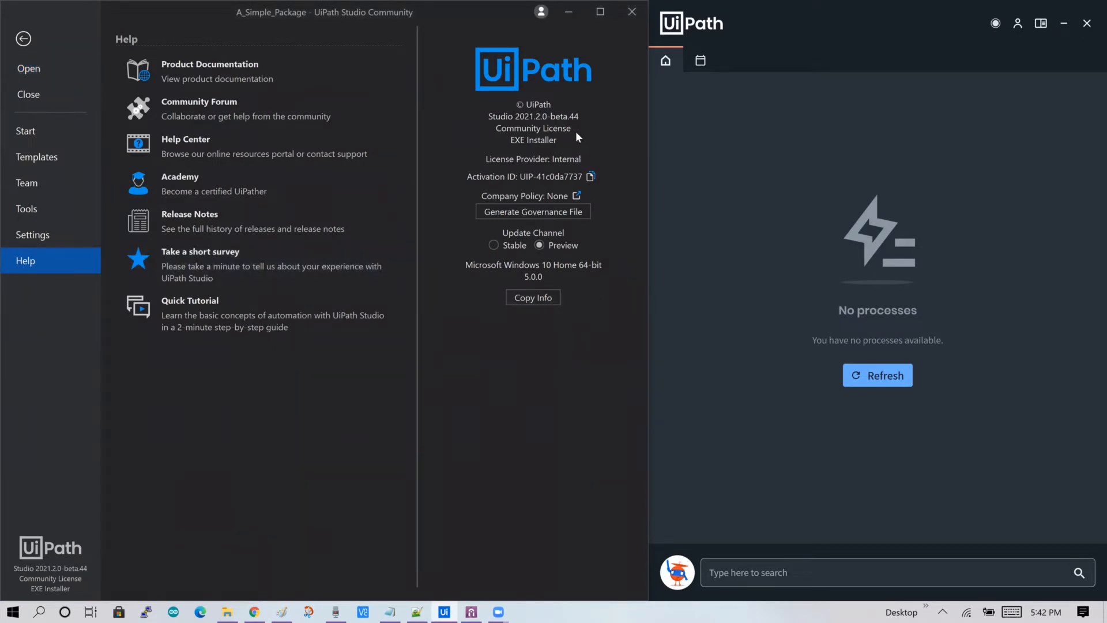
mouse_move(485, 121)
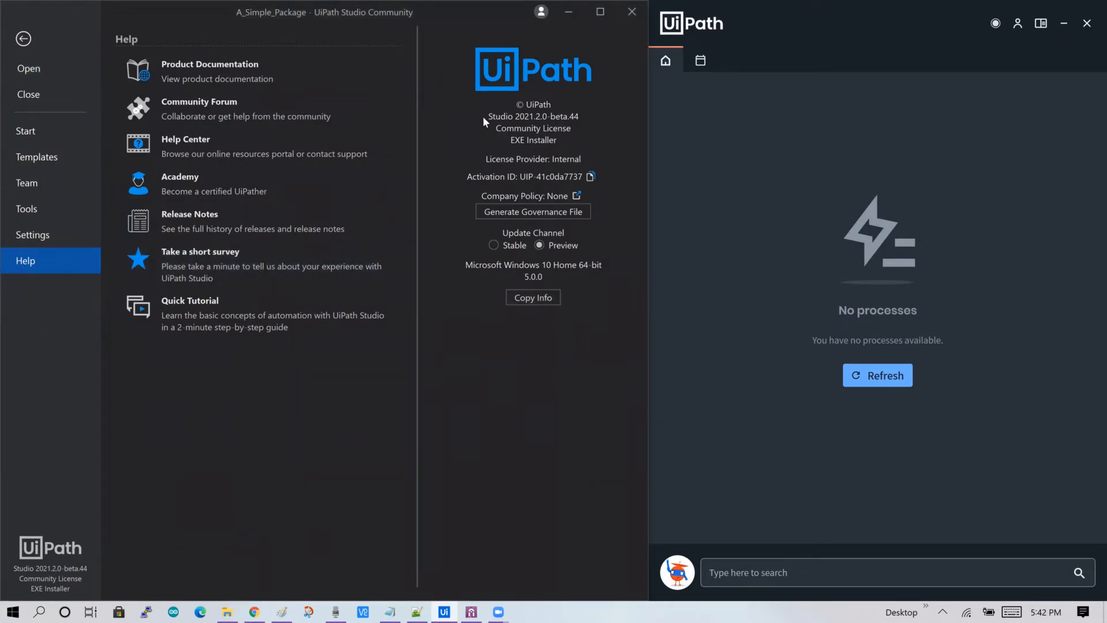
mouse_move(579, 152)
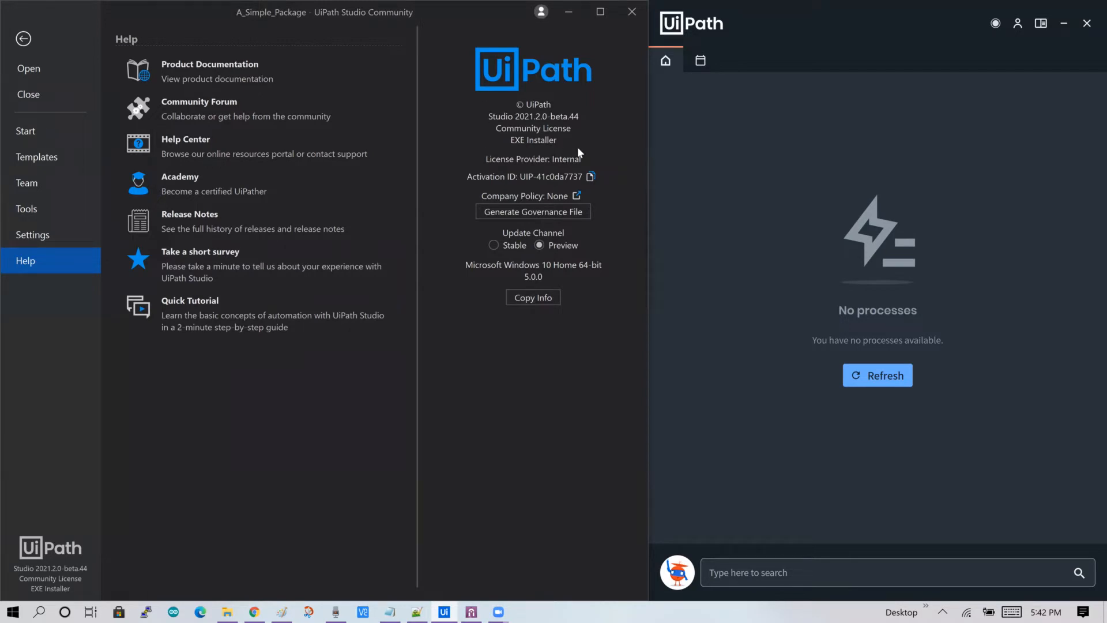
mouse_move(595, 151)
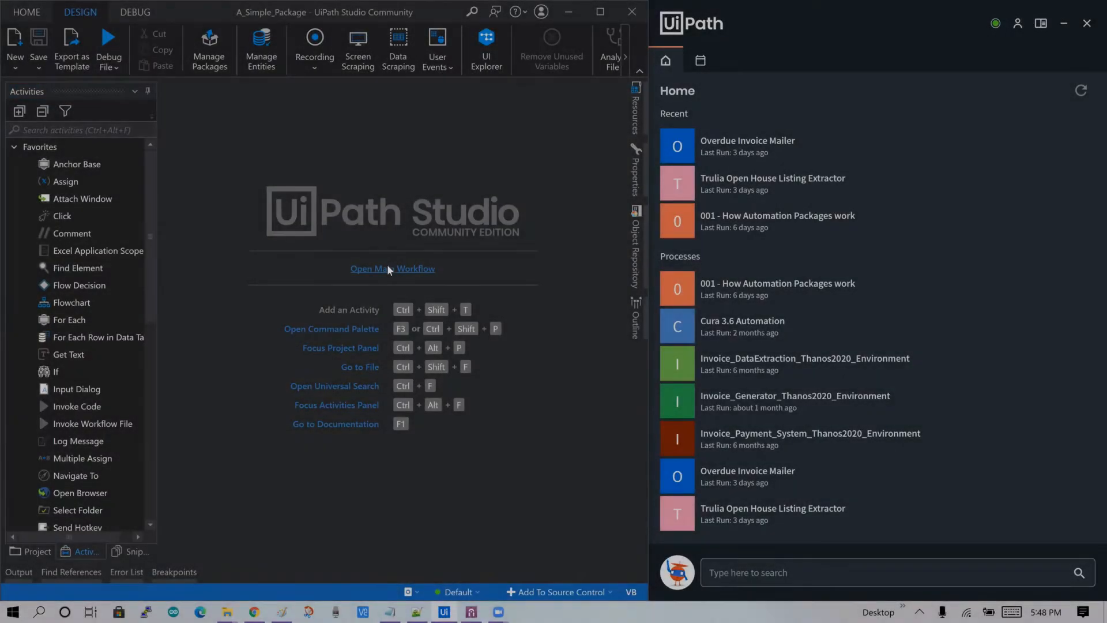
- Load the Main workflow and select its Open Browser activity for uipath.com
left_click(392, 268)
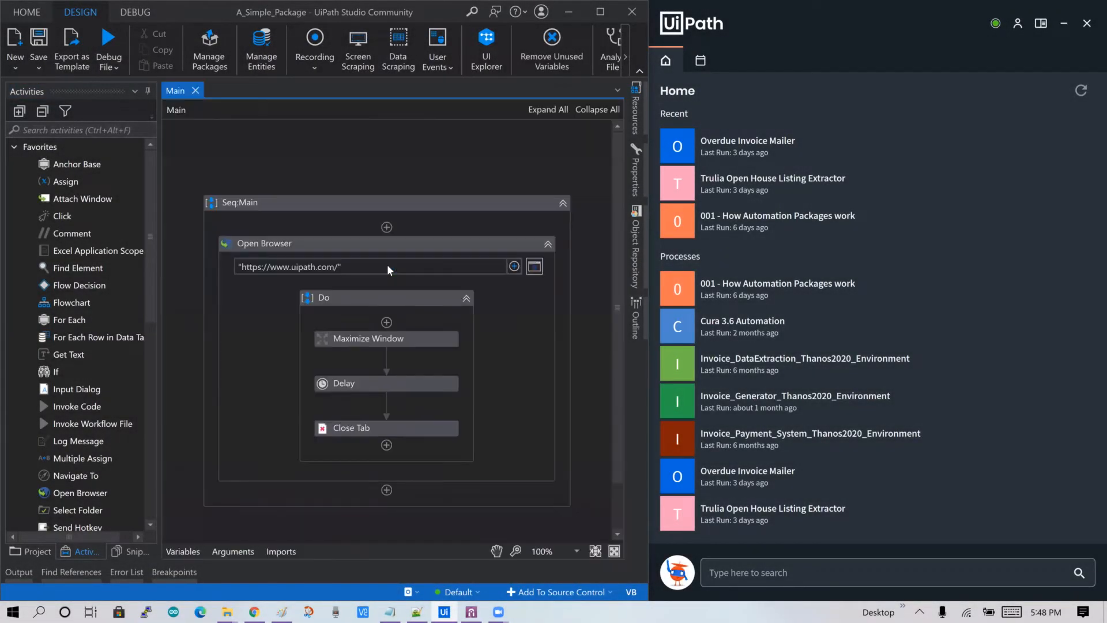
mouse_move(381, 270)
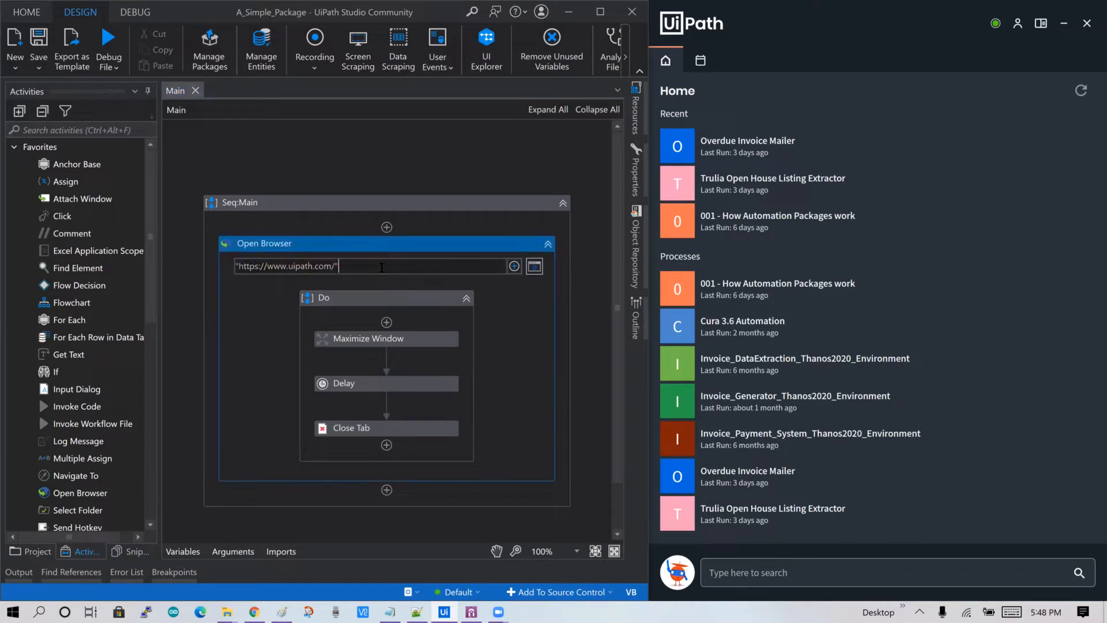
left_click(367, 338)
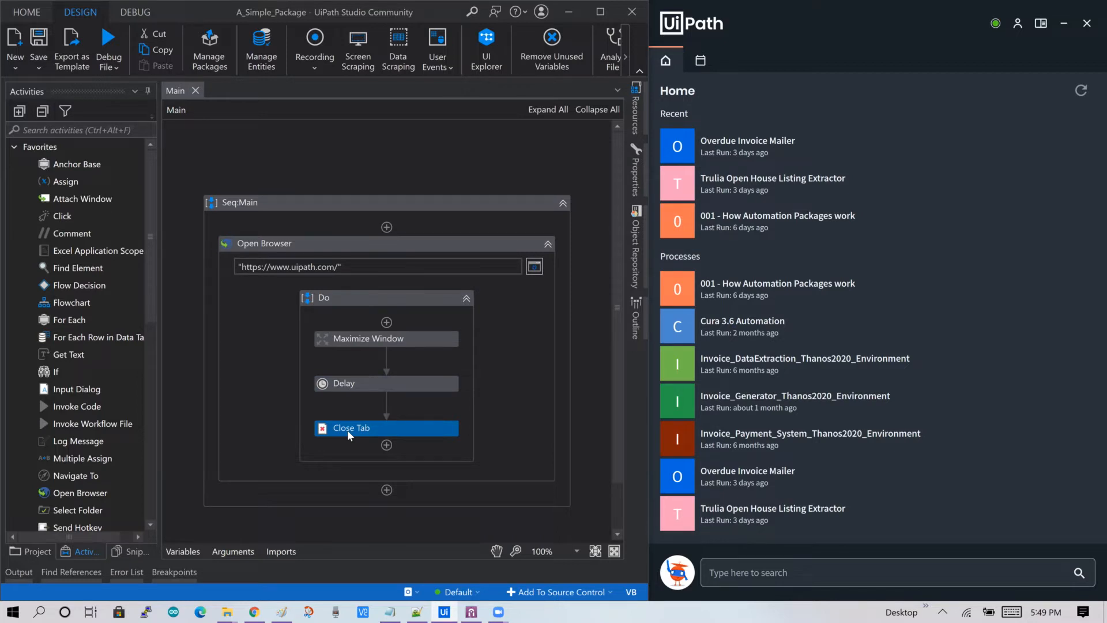
mouse_move(6, 612)
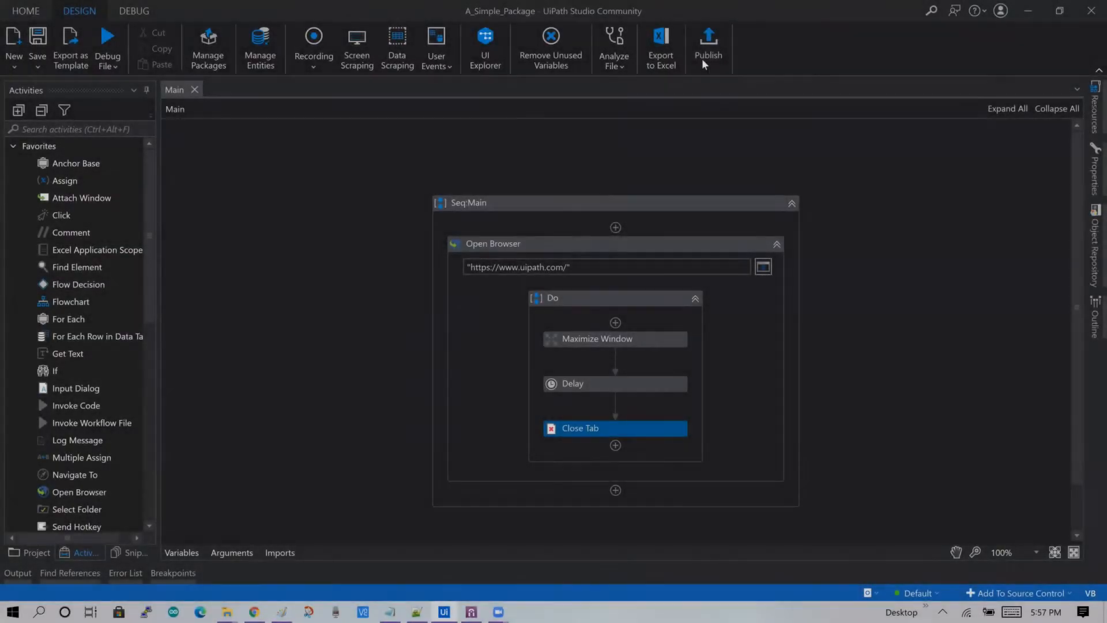
mouse_move(708, 46)
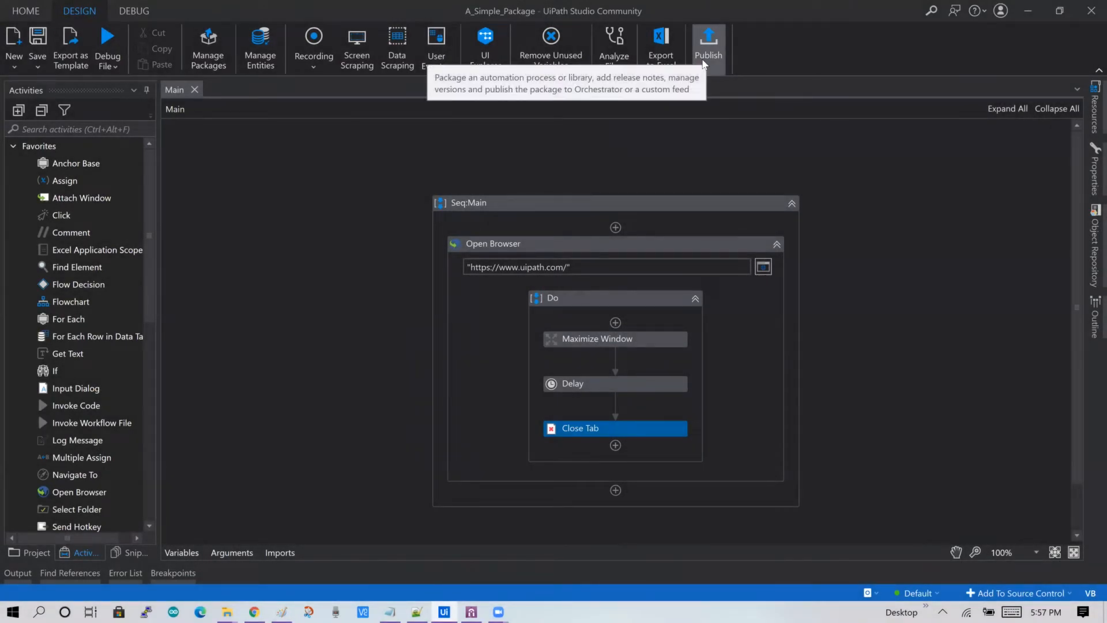
mouse_move(702, 65)
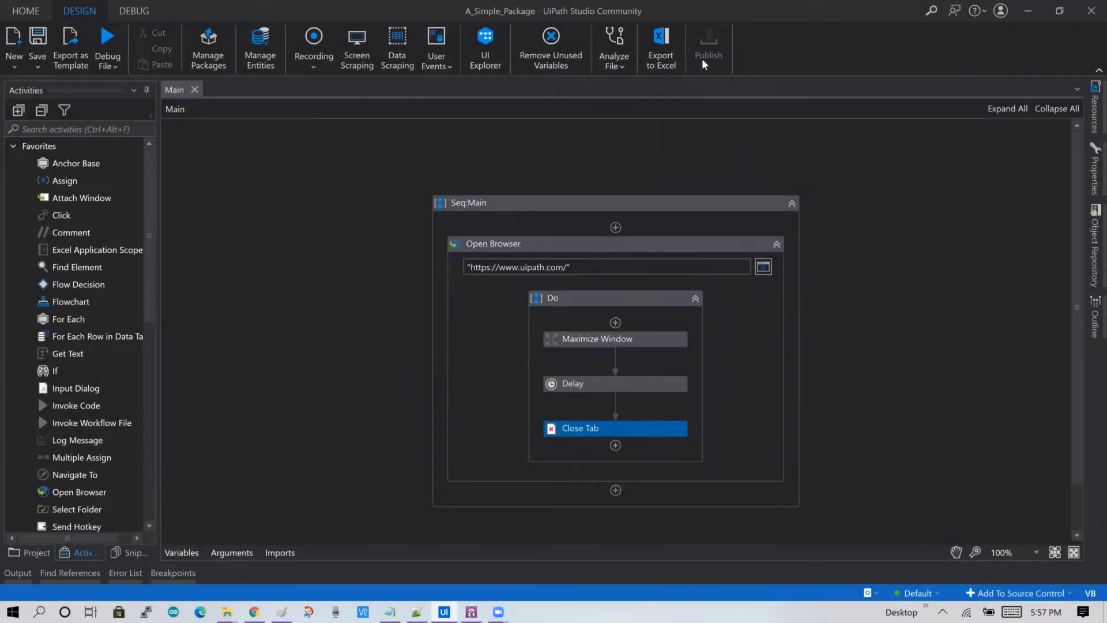
- Start publishing A_Simple_Package and view the publish destination options
left_click(708, 43)
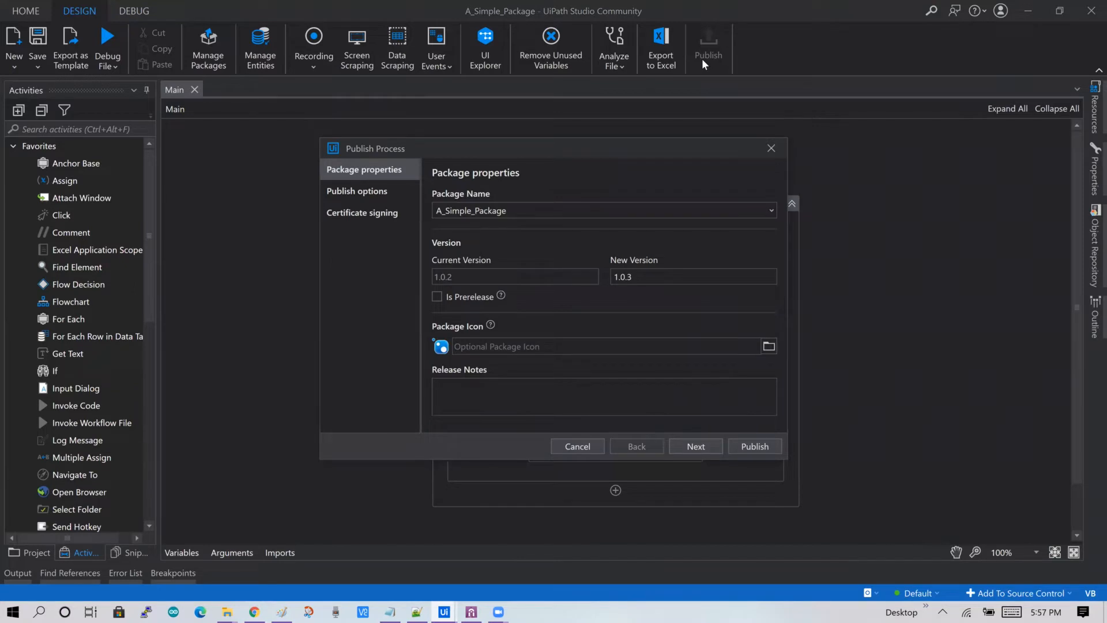
mouse_move(356, 205)
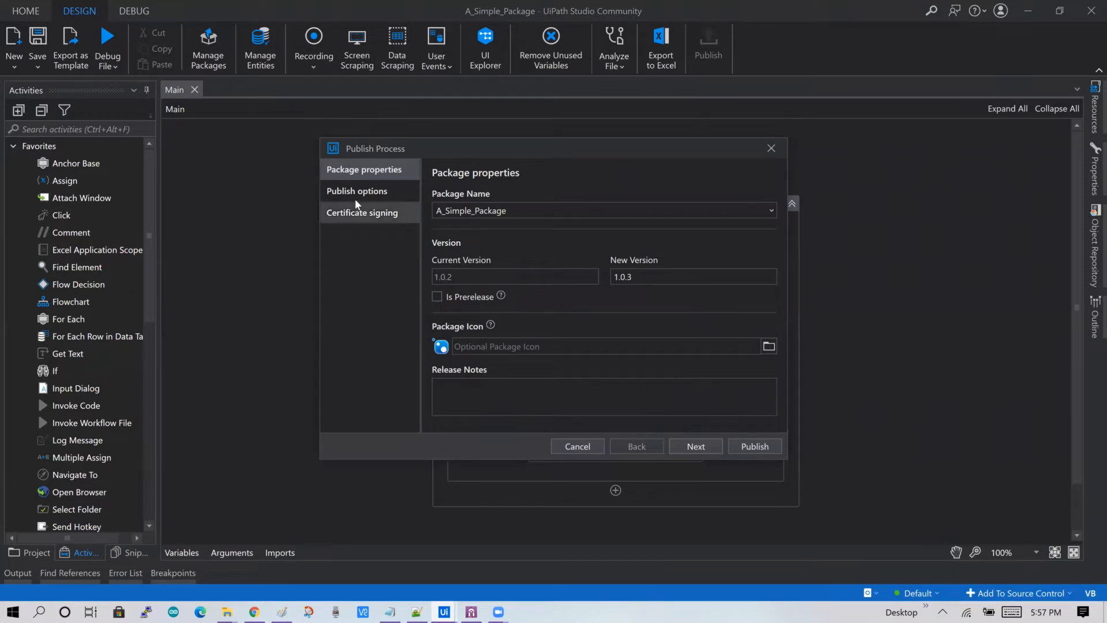
left_click(356, 190)
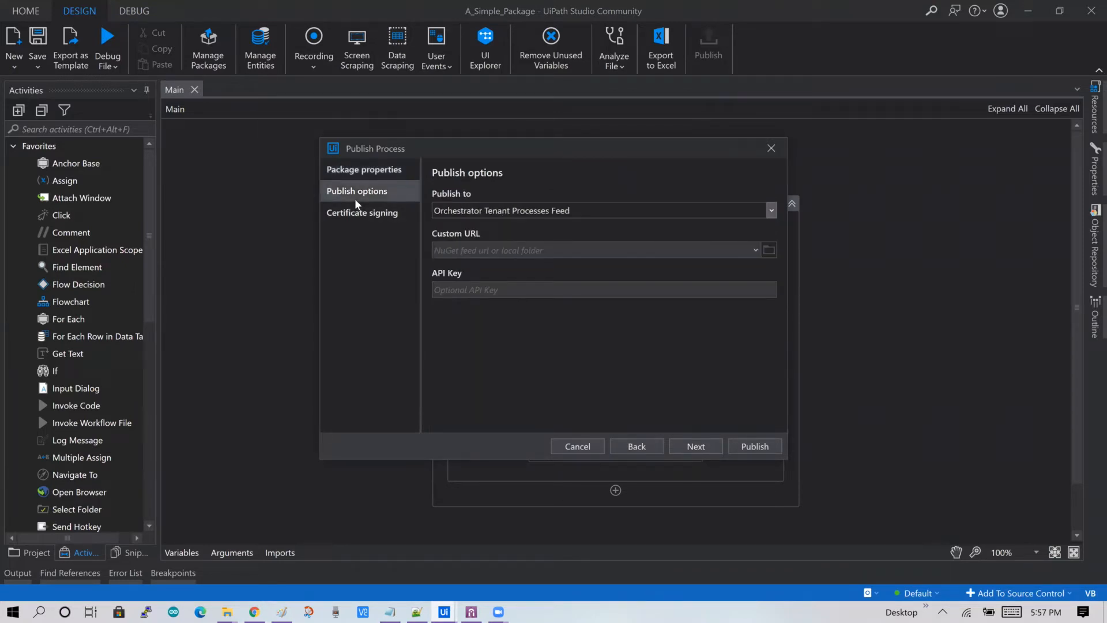
mouse_move(499, 216)
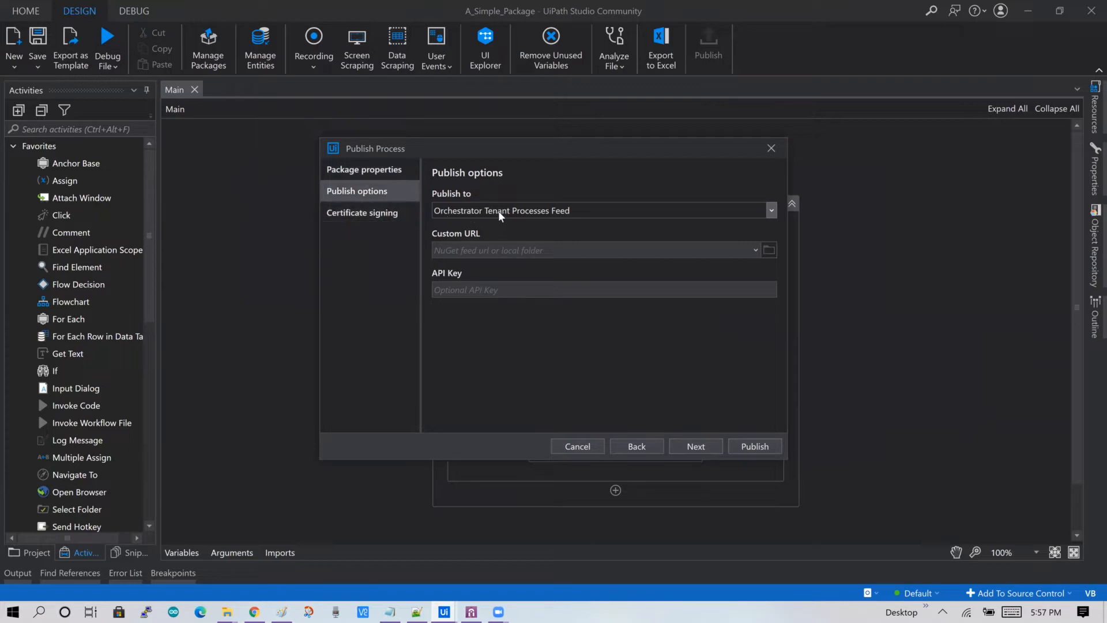
mouse_move(737, 216)
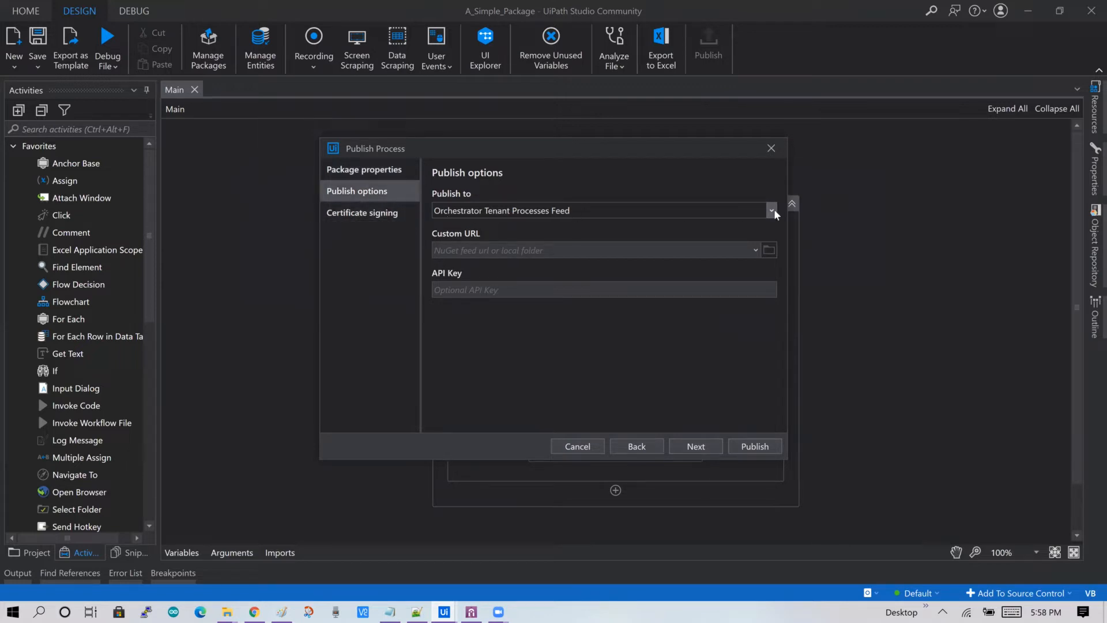
- Try the publish destination list, switching Publish to to a Custom local feed
left_click(771, 210)
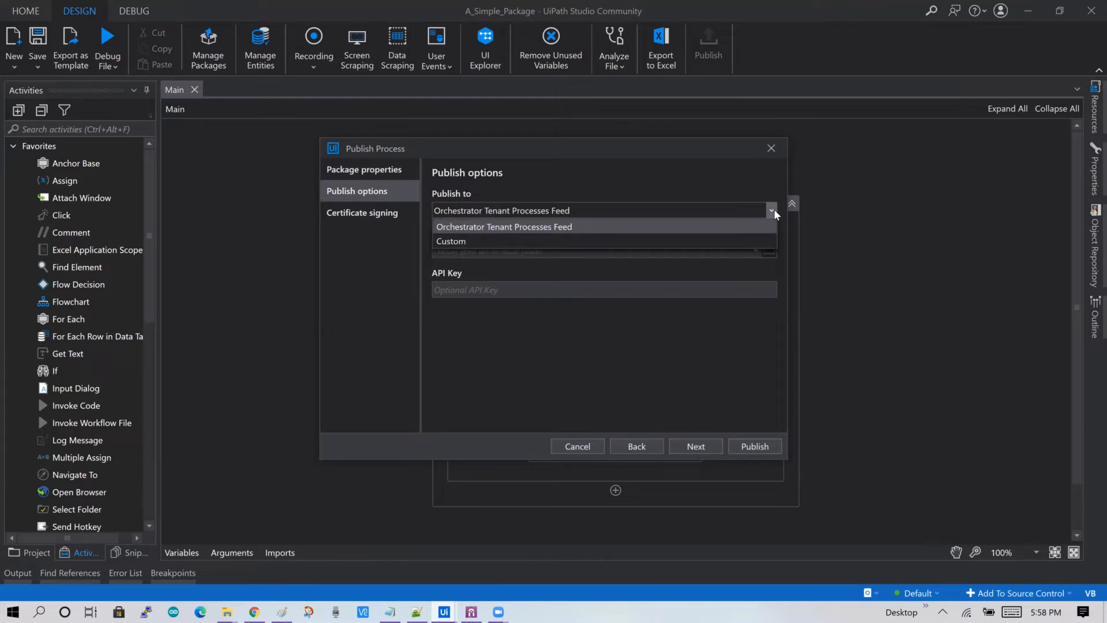
mouse_move(763, 225)
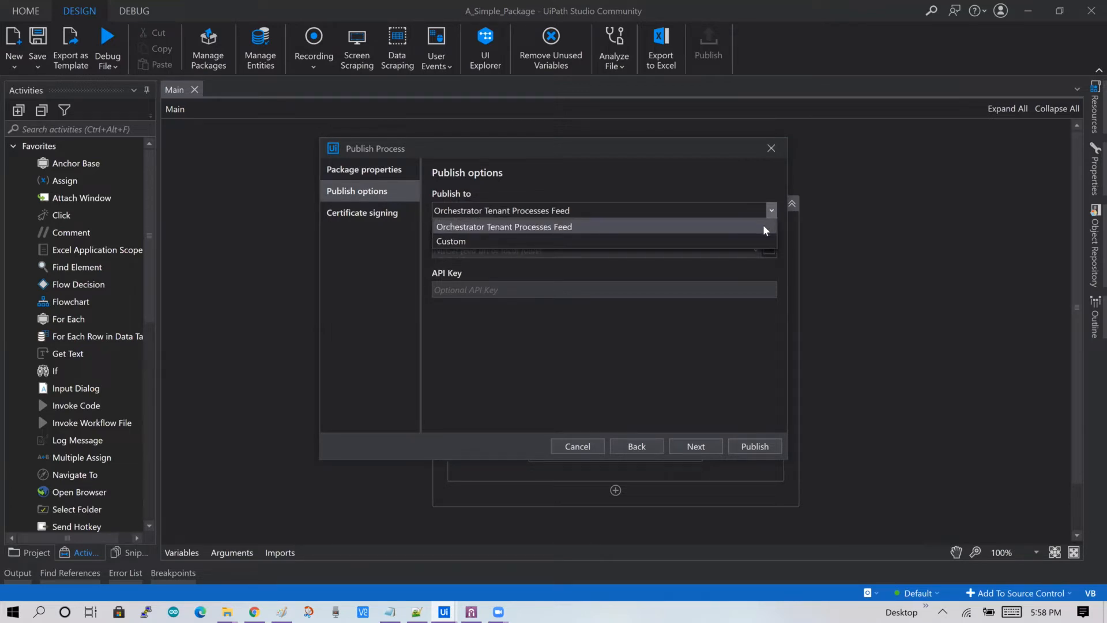
left_click(504, 227)
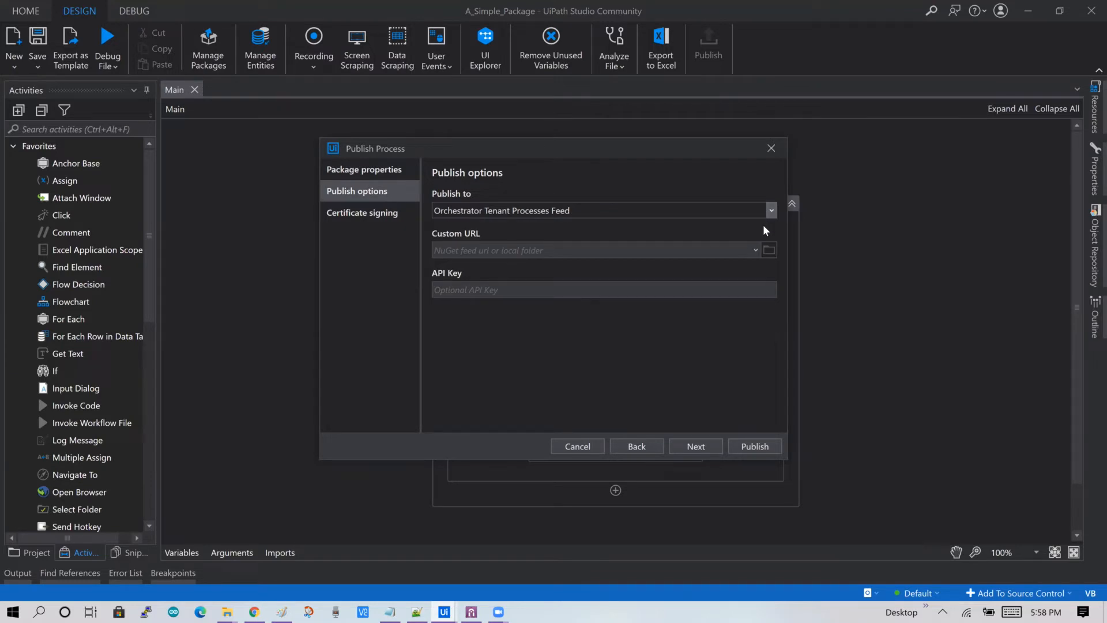
left_click(770, 210)
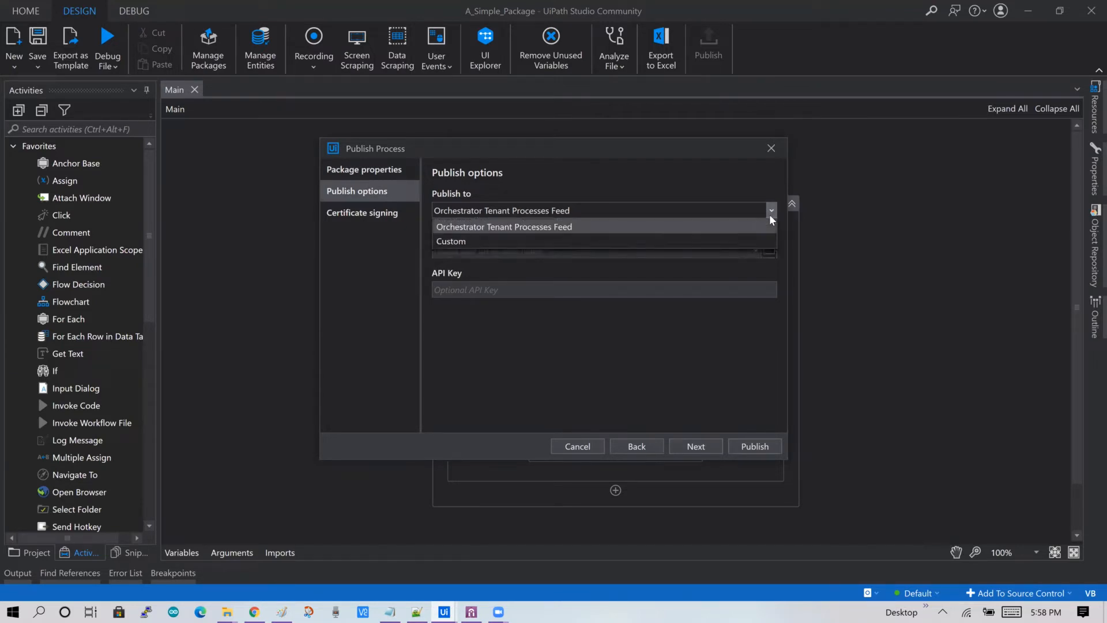
left_click(450, 241)
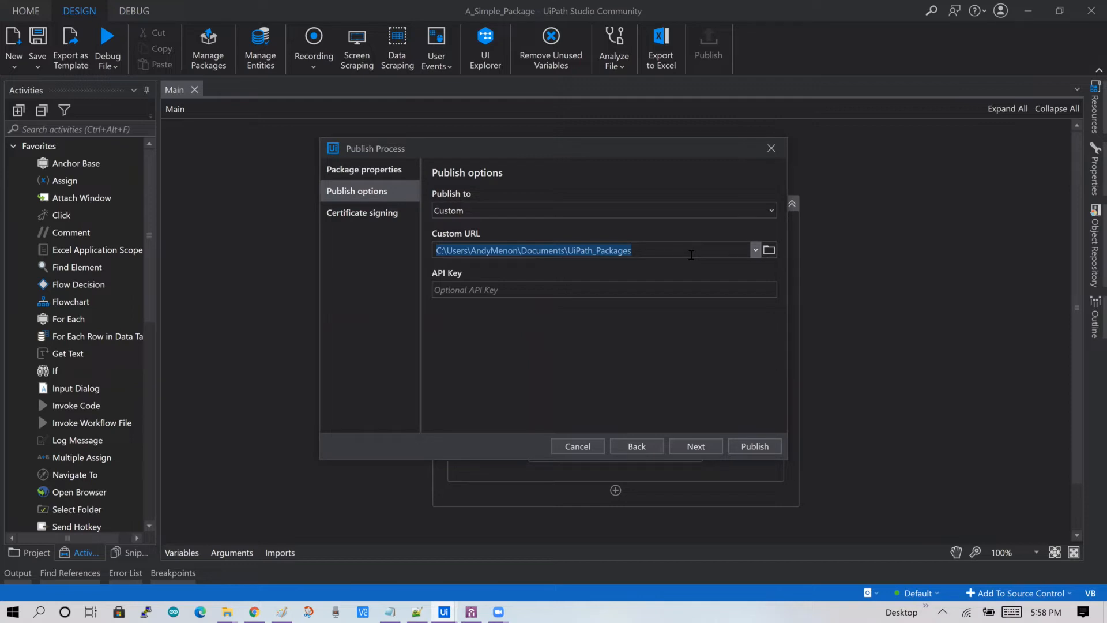
mouse_move(780, 244)
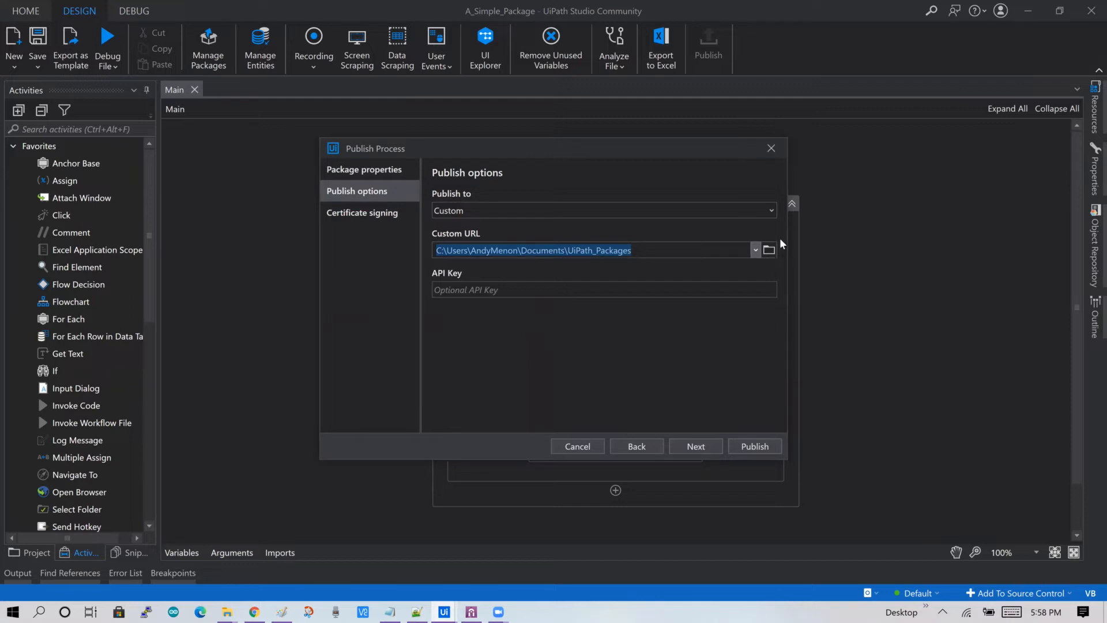
- Set Publish to back to Orchestrator Tenant Processes Feed and cancel without publishing
left_click(769, 210)
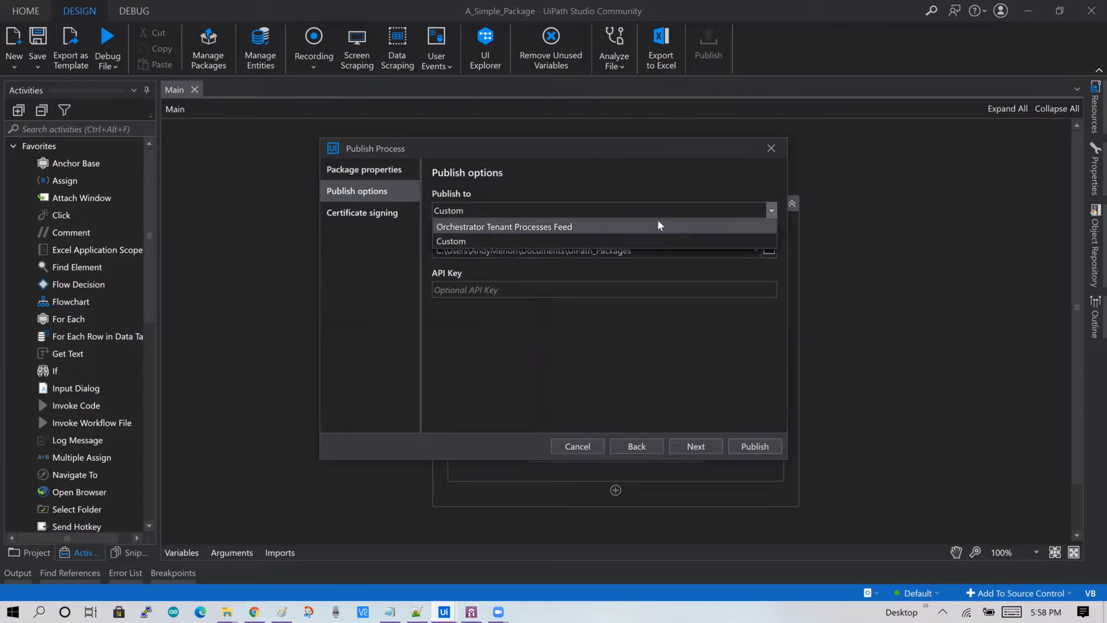
left_click(503, 226)
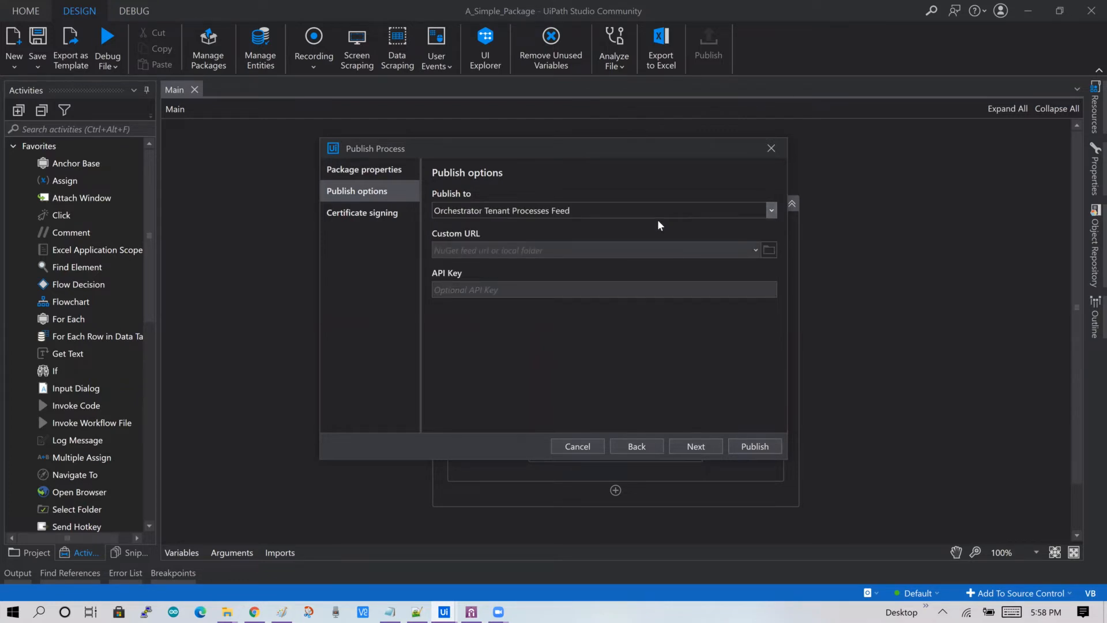
mouse_move(582, 461)
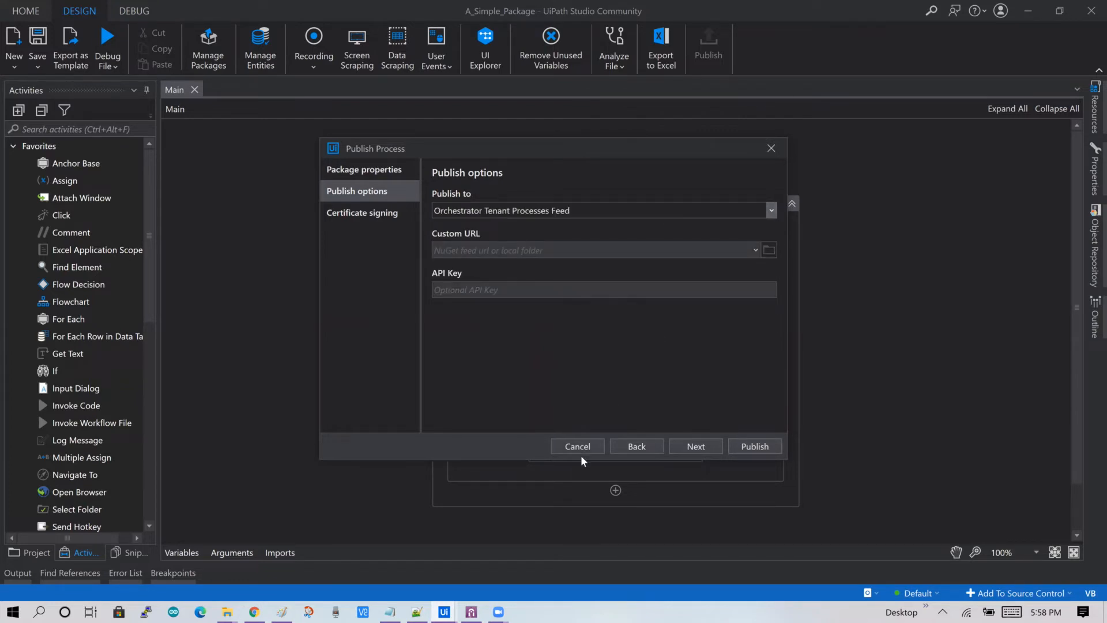
left_click(577, 445)
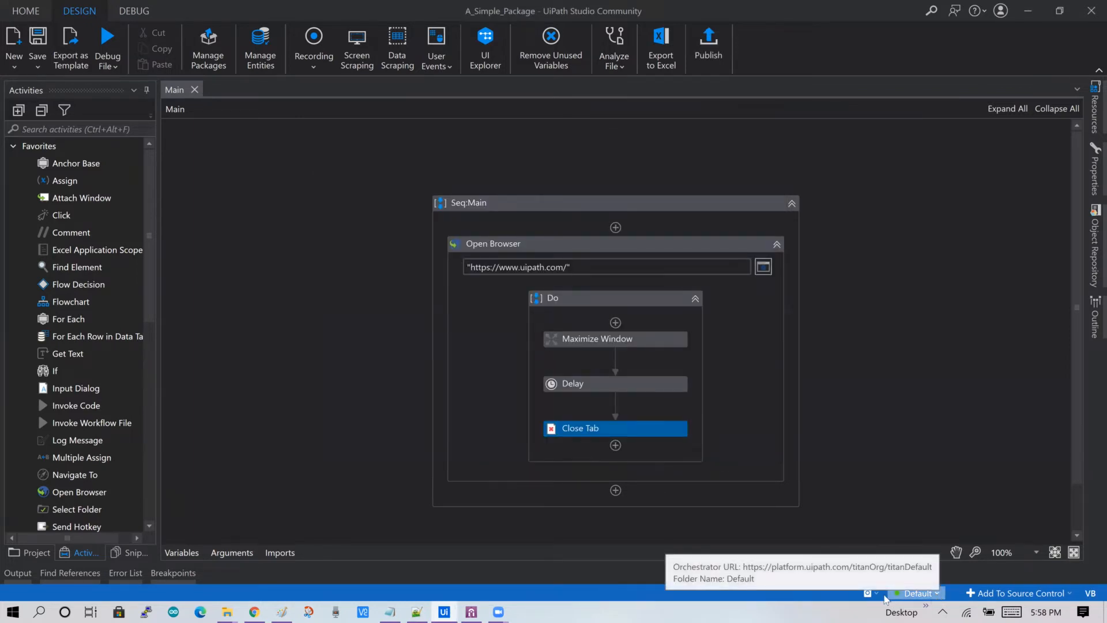
- Disconnect Studio from Orchestrator via the status bar indicator
left_click(874, 593)
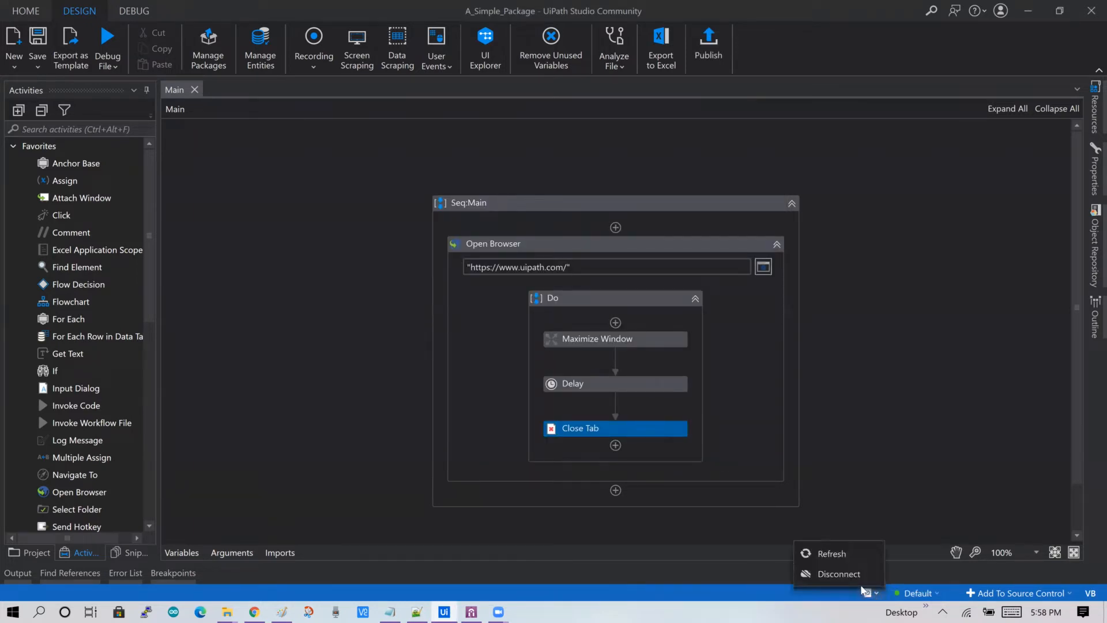
mouse_move(838, 573)
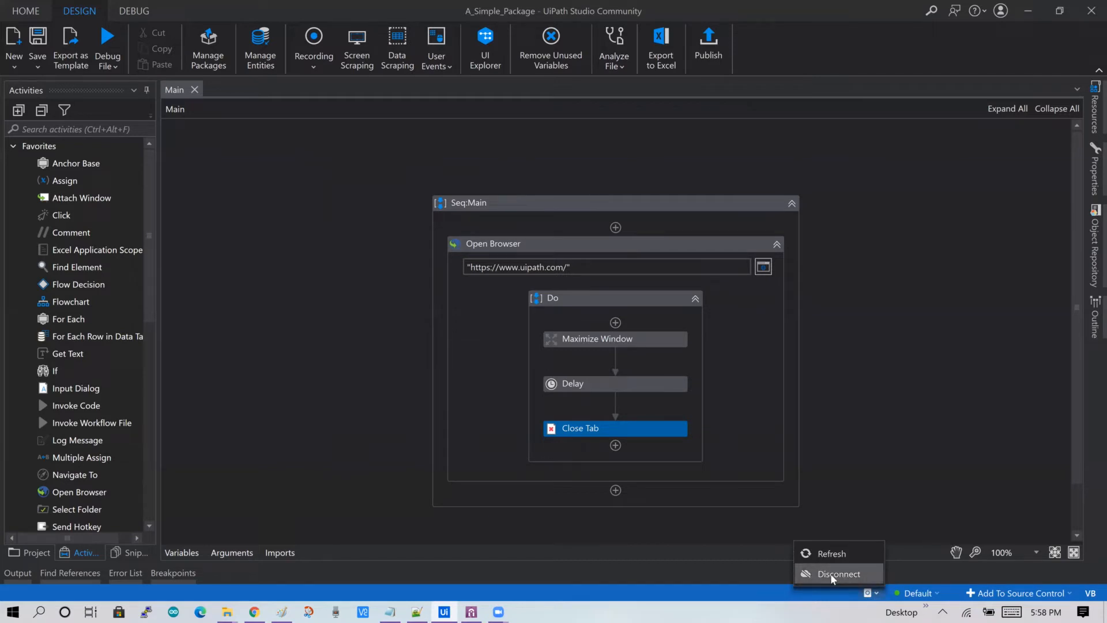
left_click(838, 573)
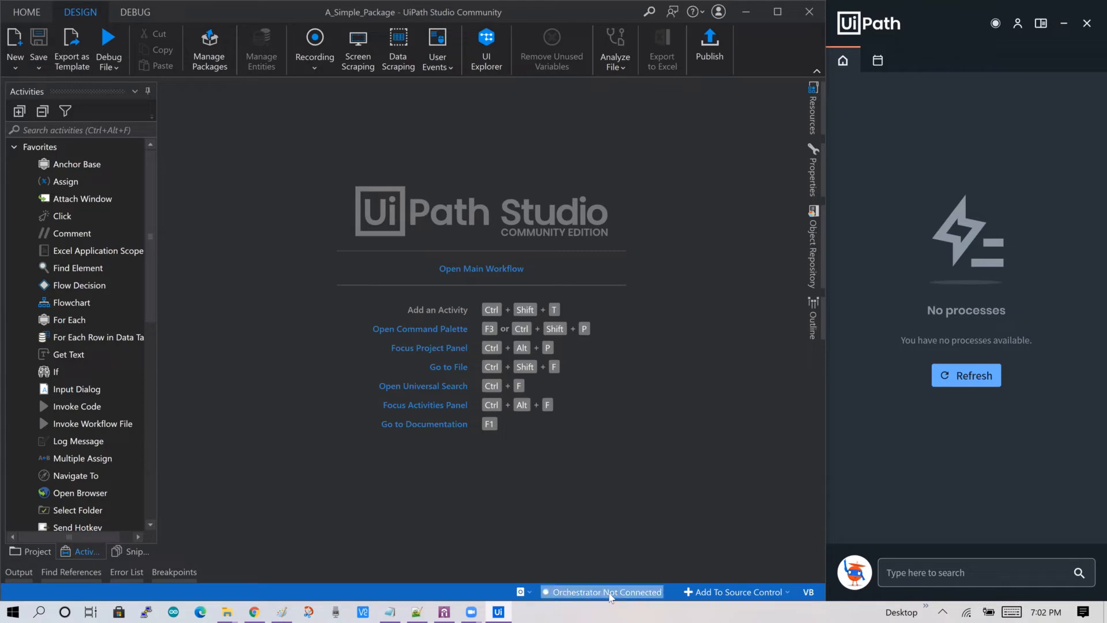
mouse_move(605, 592)
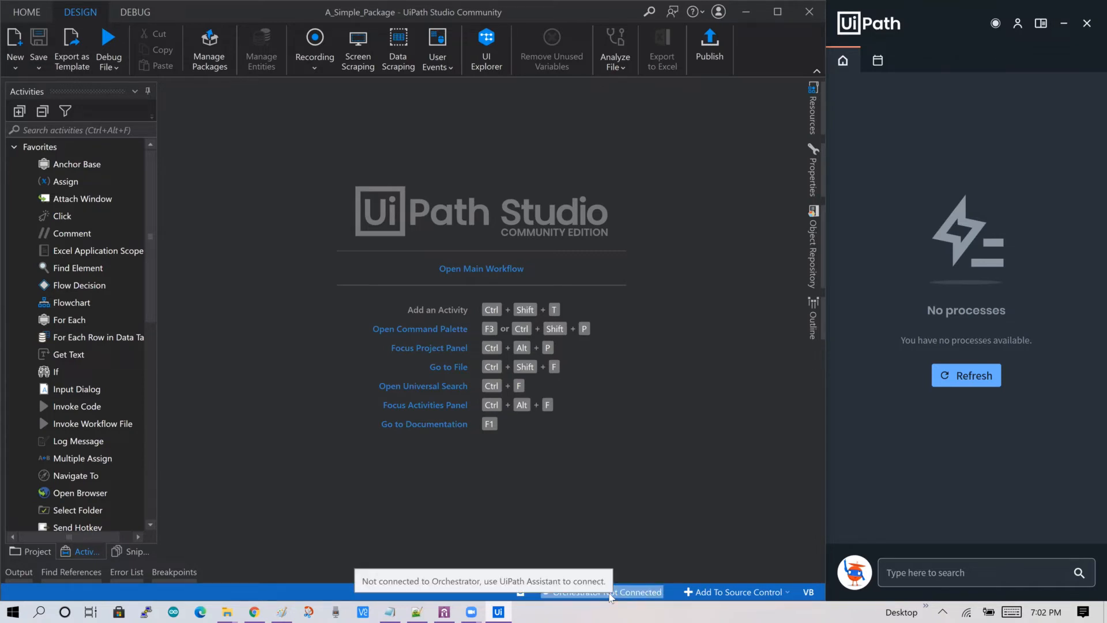
mouse_move(611, 608)
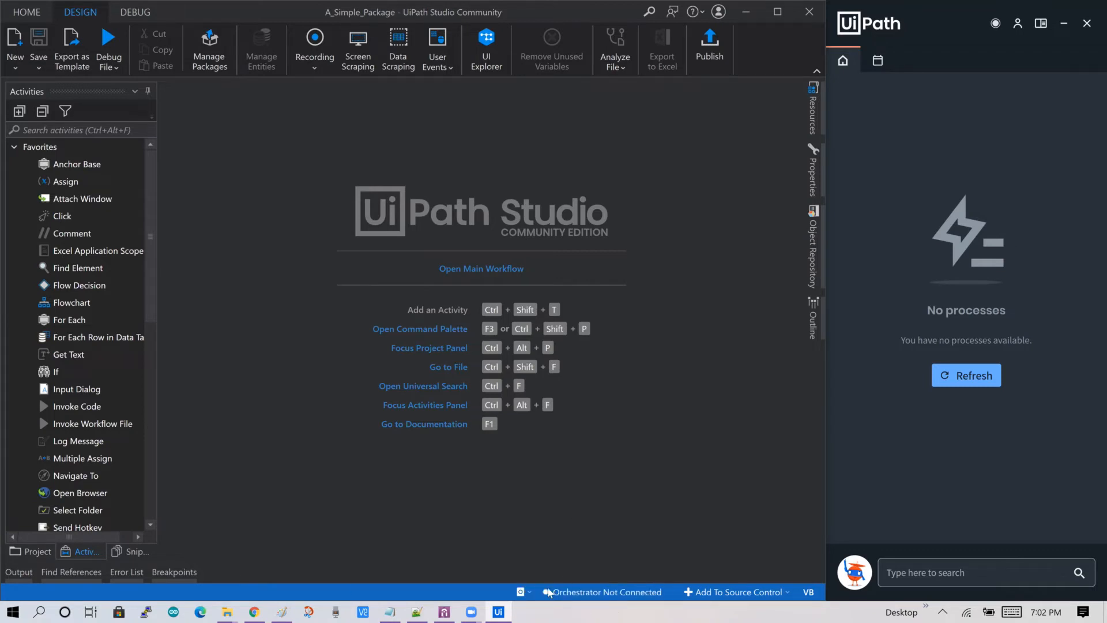
mouse_move(807, 77)
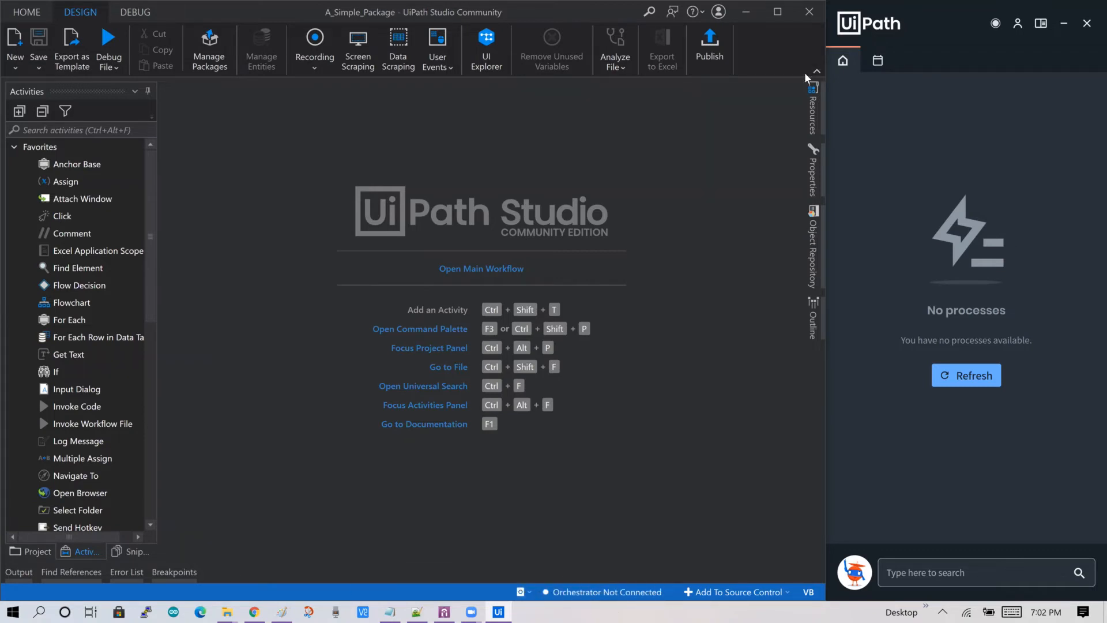
mouse_move(708, 43)
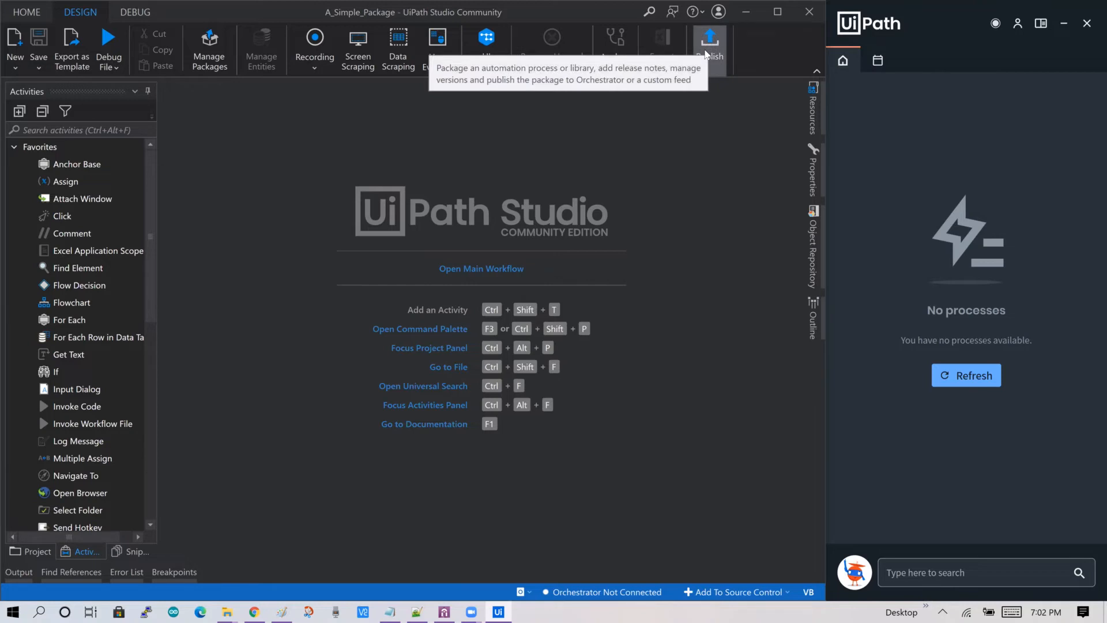
- Start publishing A_Simple_Package again while Orchestrator is not connected
left_click(709, 43)
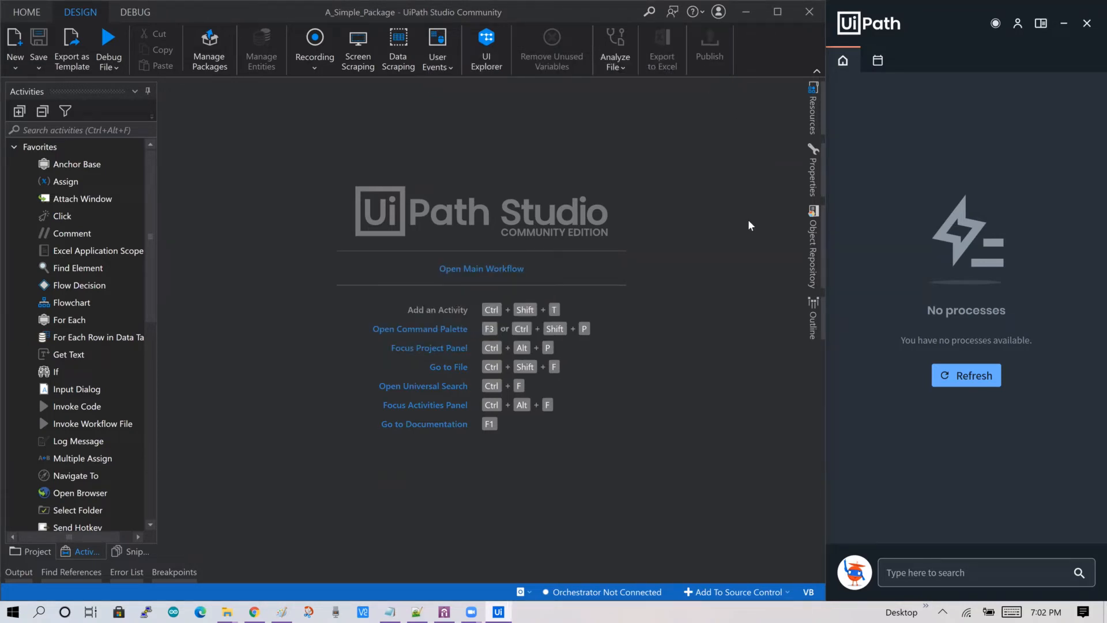
left_click(709, 49)
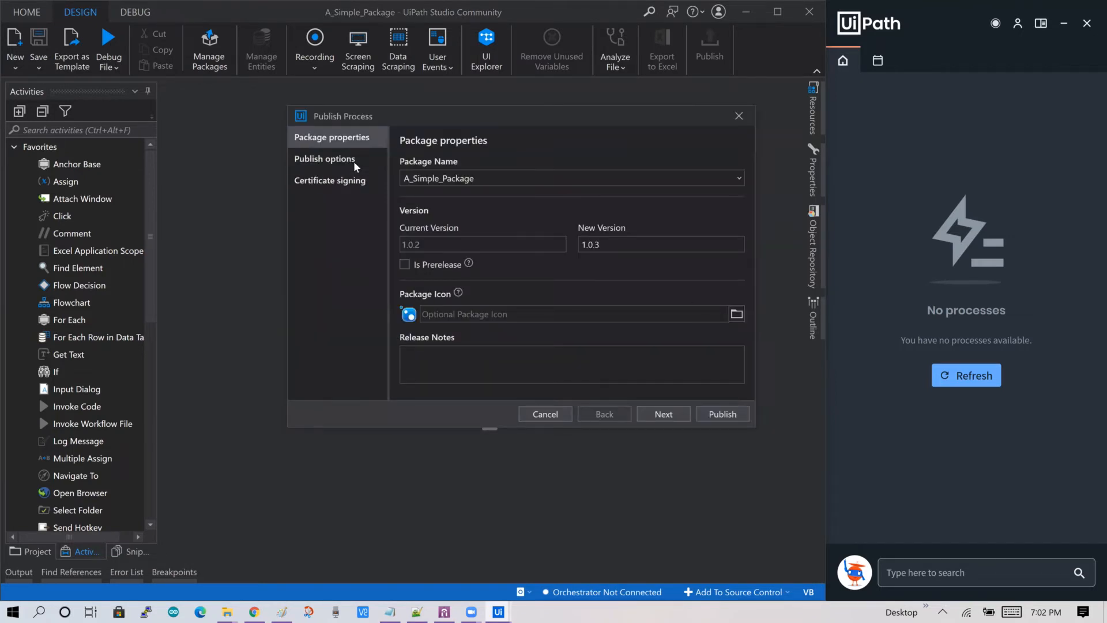
- In Publish options, try a Custom destination, then revisit the list to publish to Assistant (Robot Defaults)
left_click(324, 158)
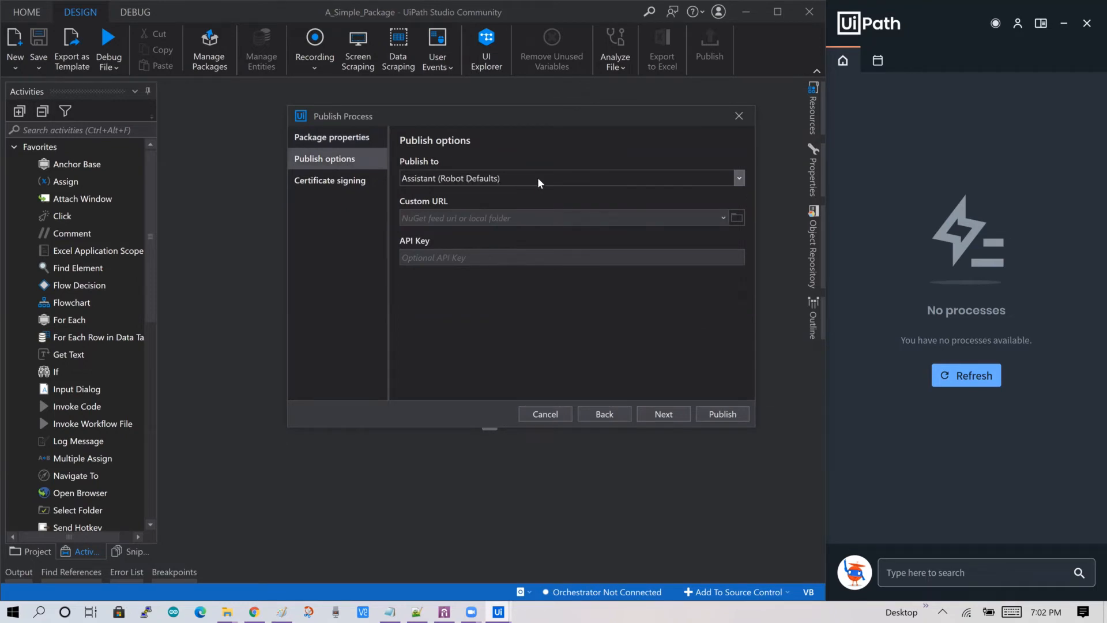
mouse_move(739, 178)
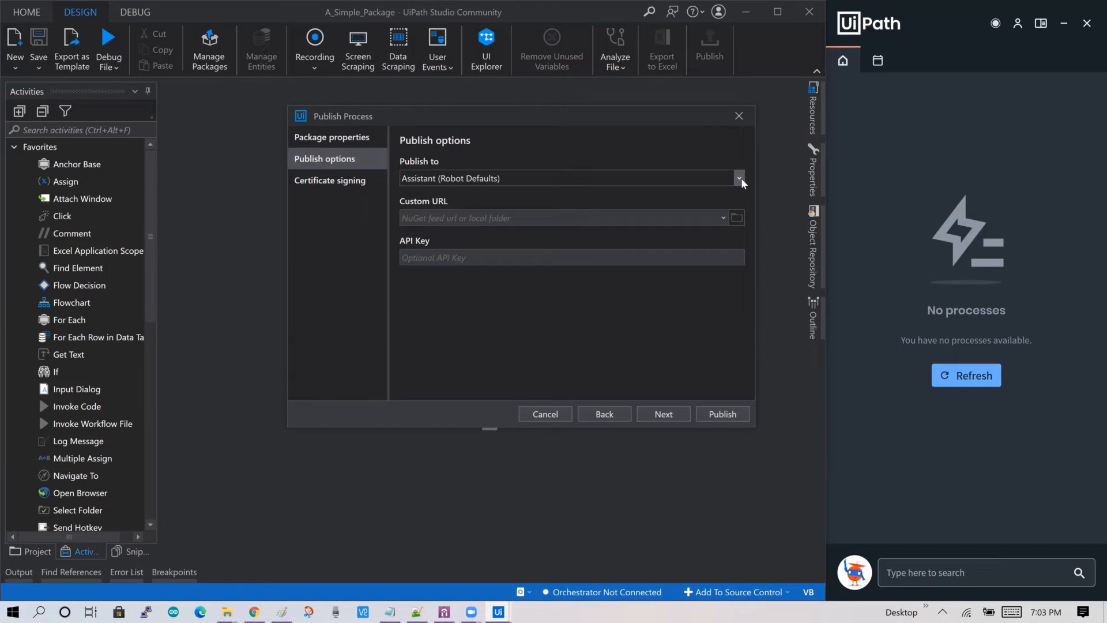
left_click(738, 178)
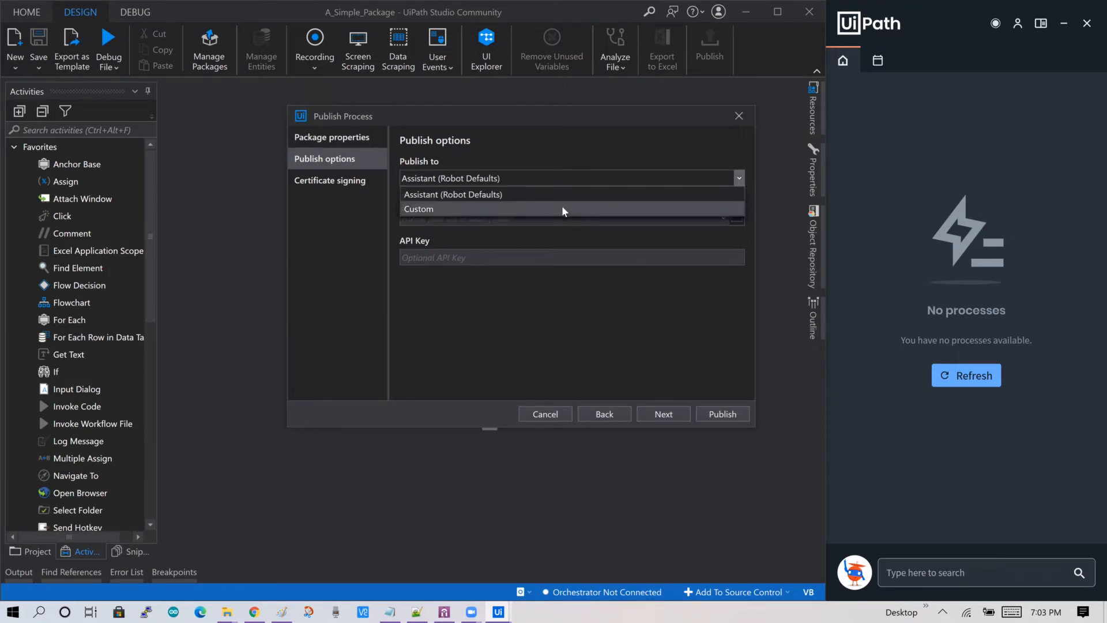
left_click(417, 208)
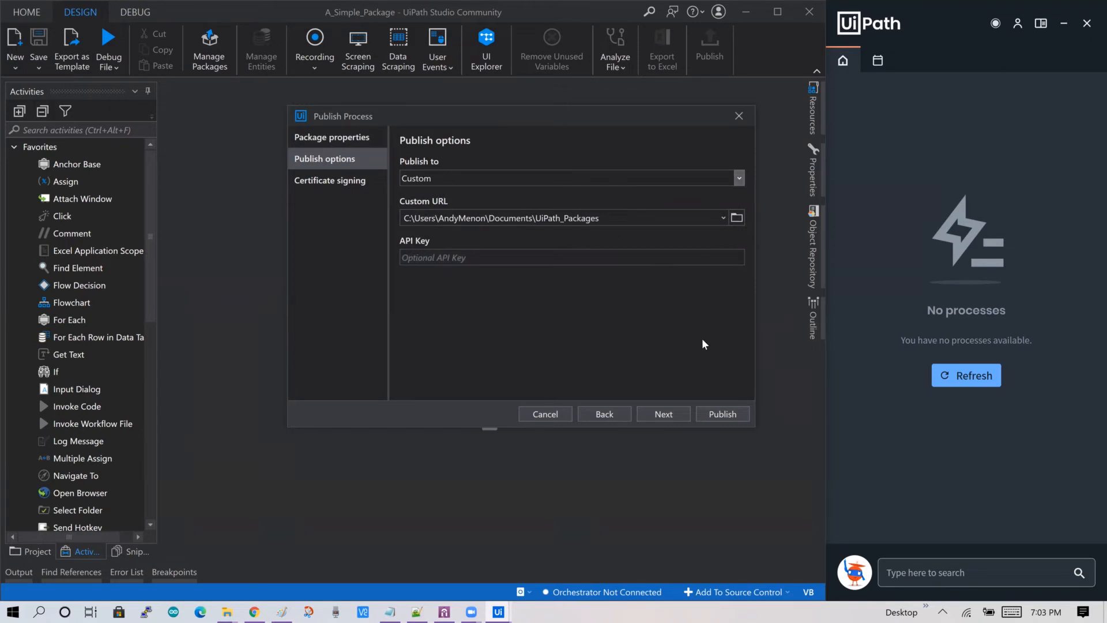
mouse_move(907, 316)
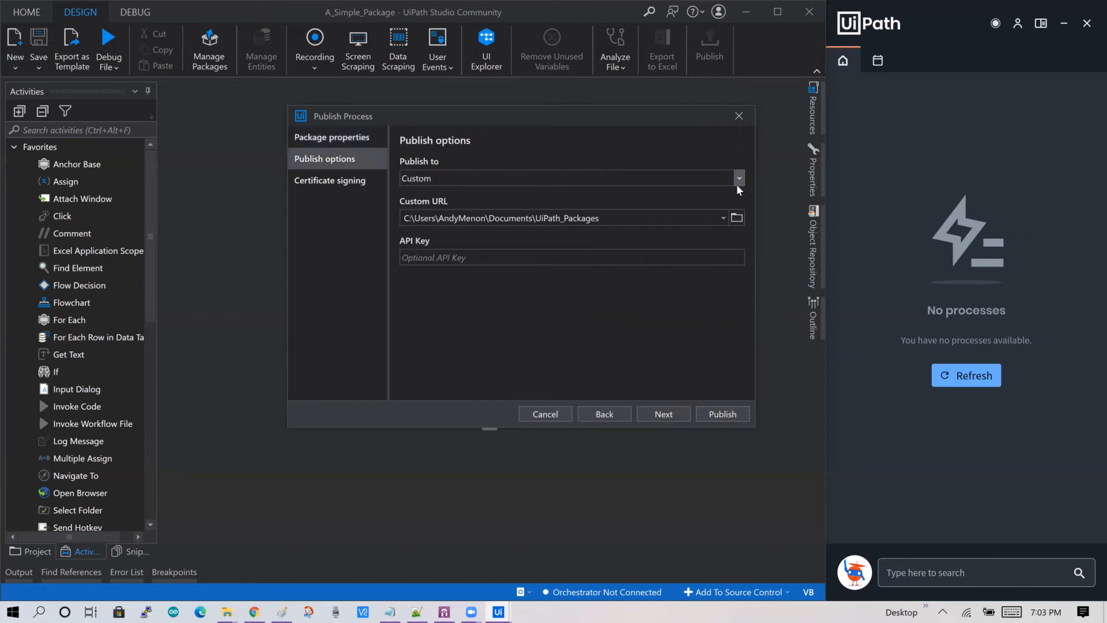
left_click(737, 177)
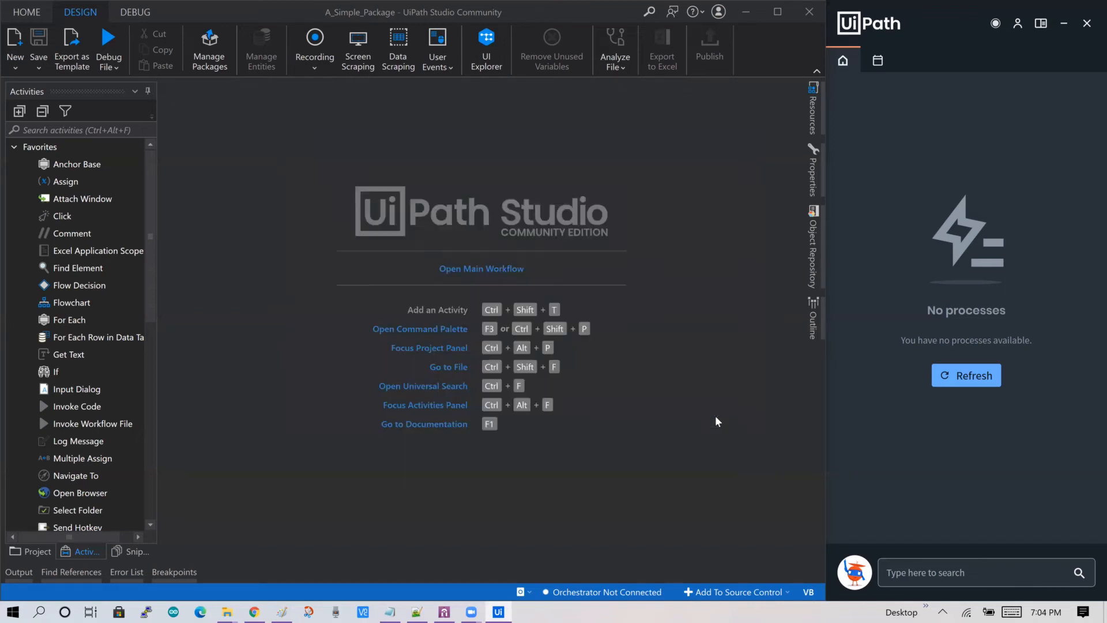
- Refresh UiPath Assistant and start the newly listed A_Simple_Package-Offline-Demo-Deployment 1.0.3
left_click(709, 46)
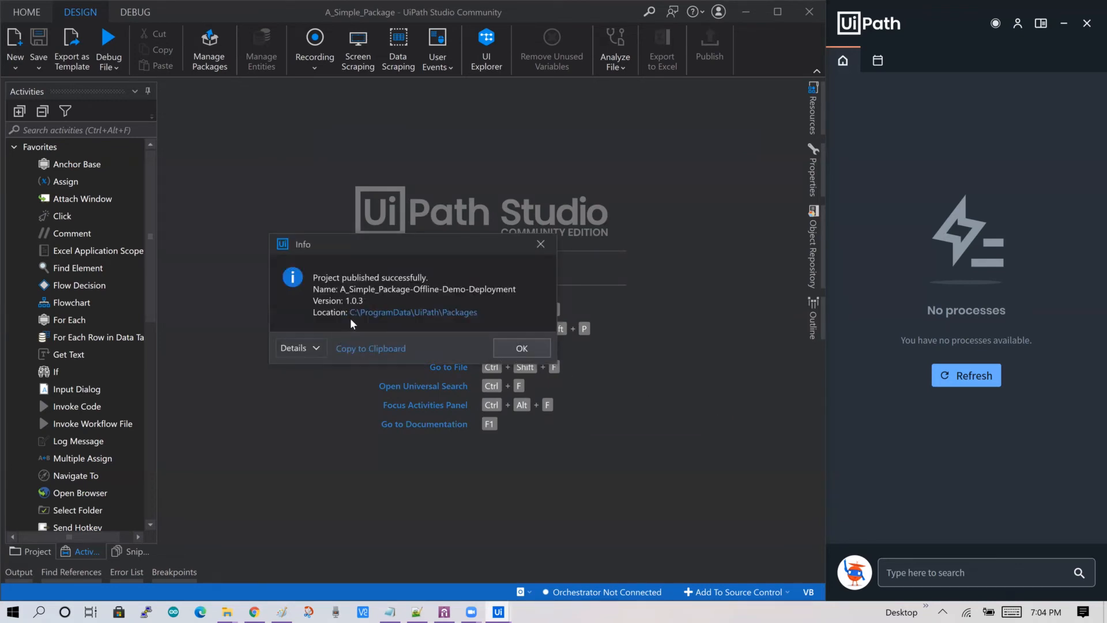
mouse_move(412, 316)
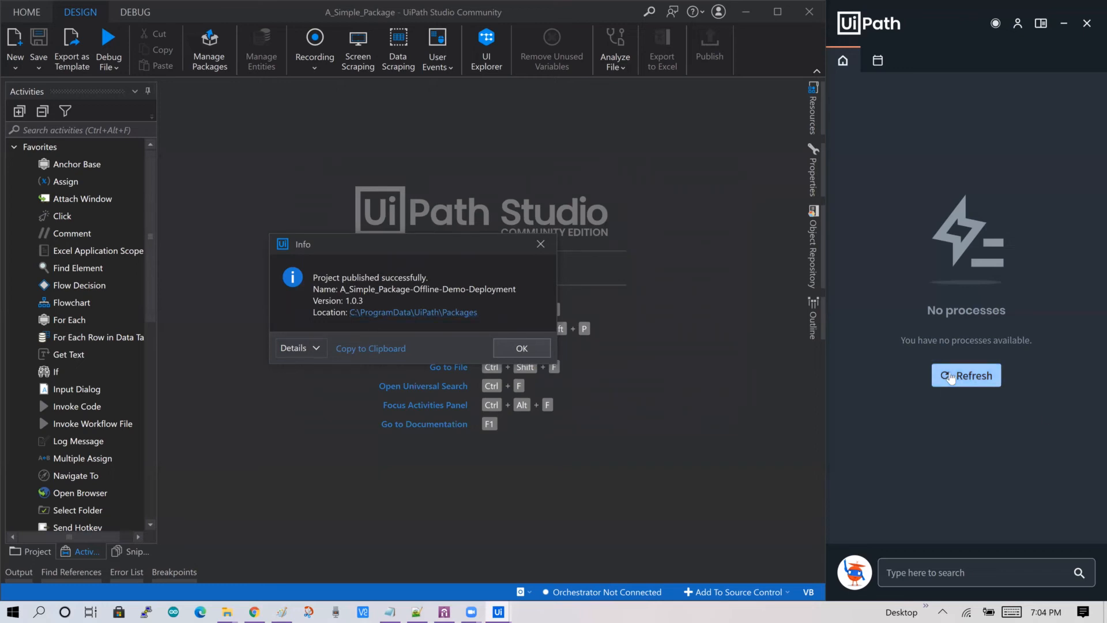
left_click(965, 375)
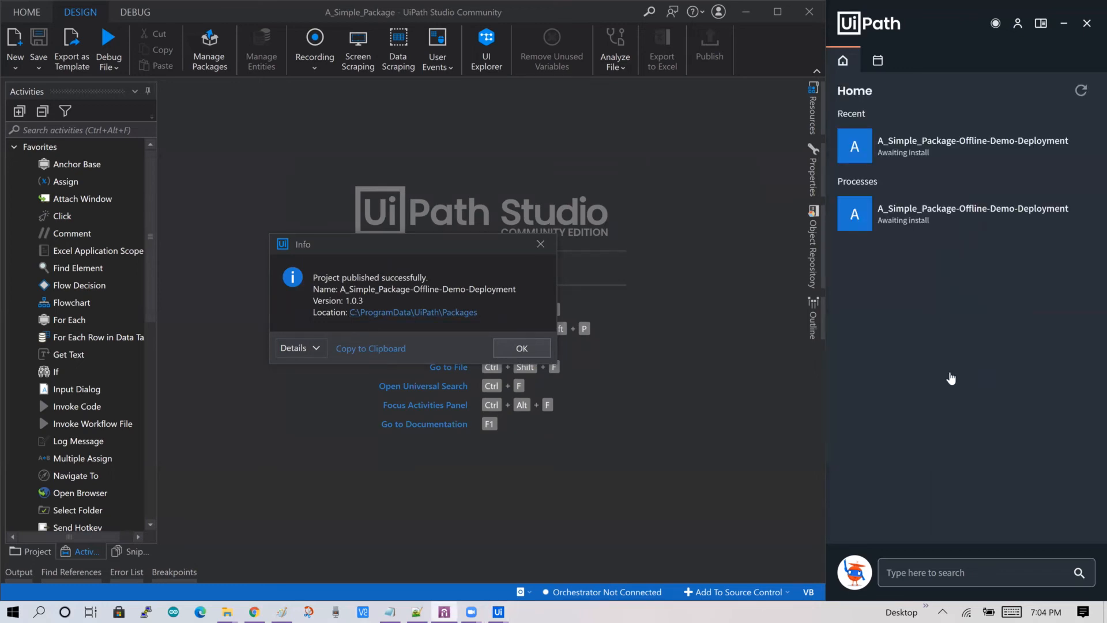
left_click(521, 347)
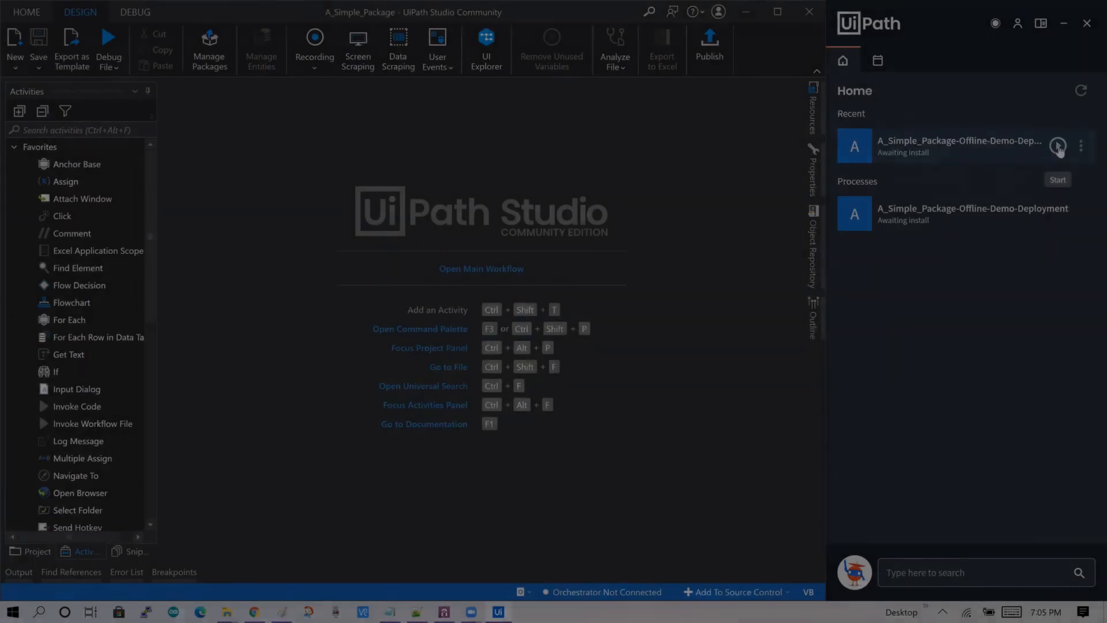